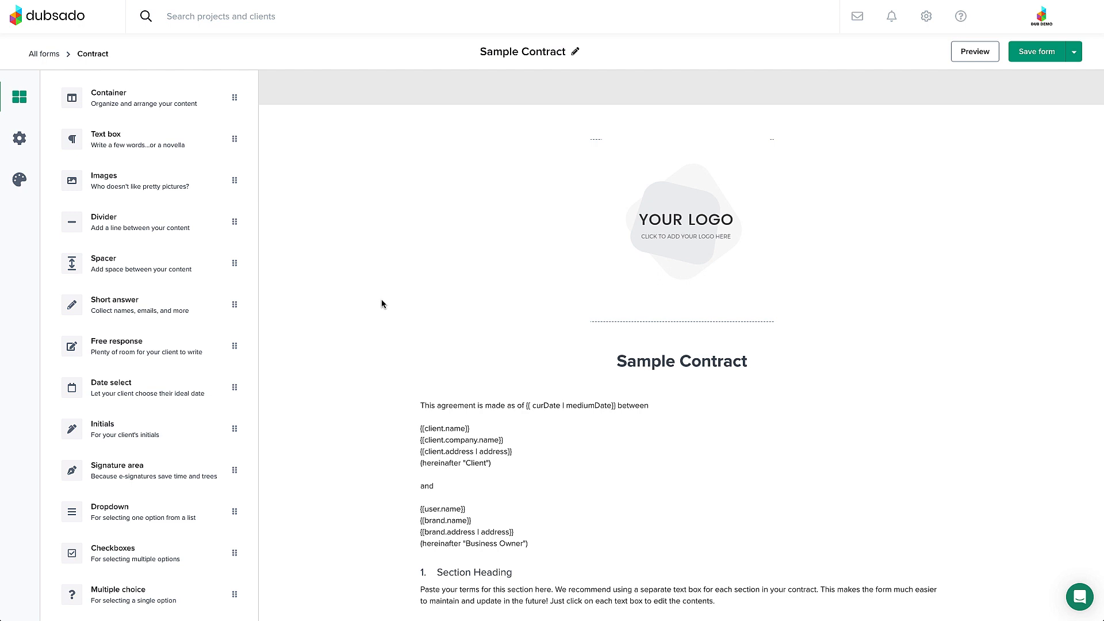
Swap the placeholder logo for the Dub Demo library image and set its scale to 25
{"action": "left_click", "coordinate": [681, 219]}
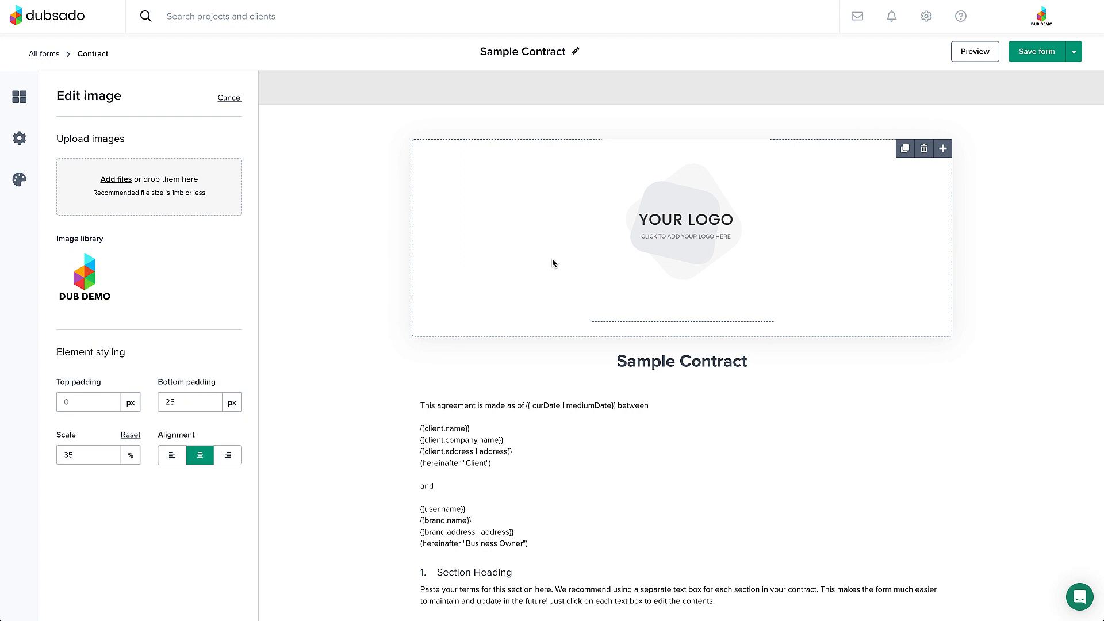
{"action": "mouse_move", "coordinate": [157, 194]}
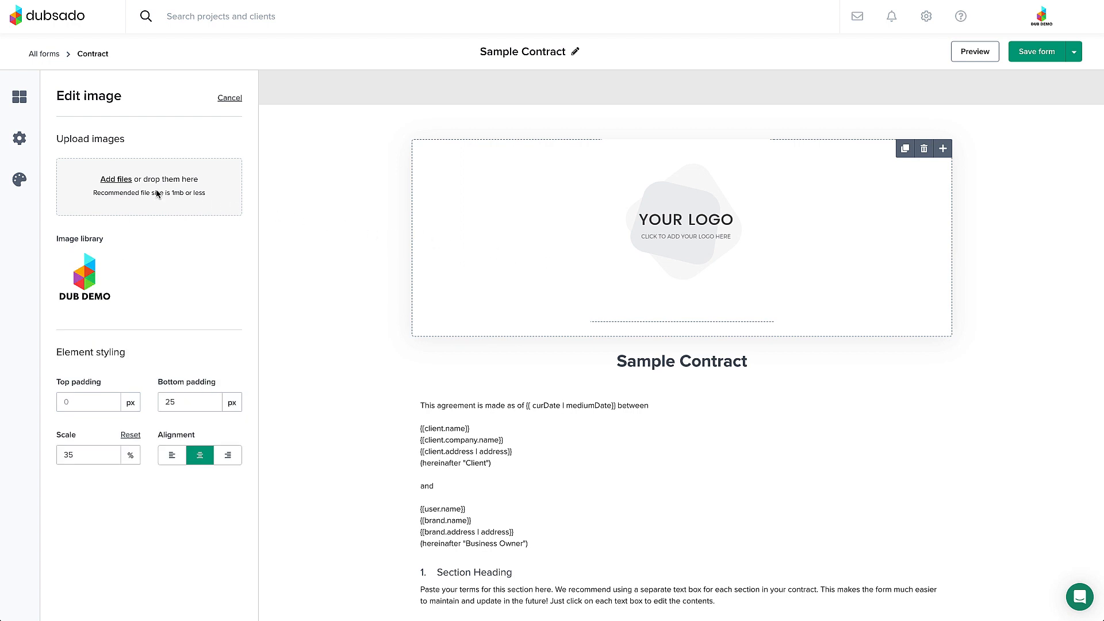
{"action": "mouse_move", "coordinate": [84, 280]}
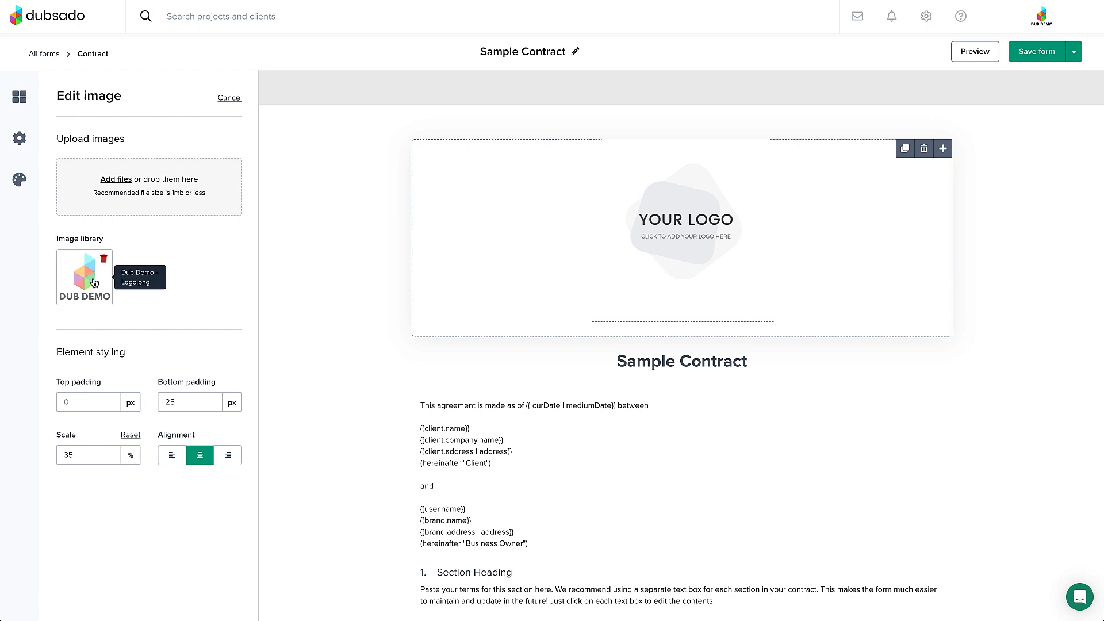
{"action": "left_click", "coordinate": [84, 277]}
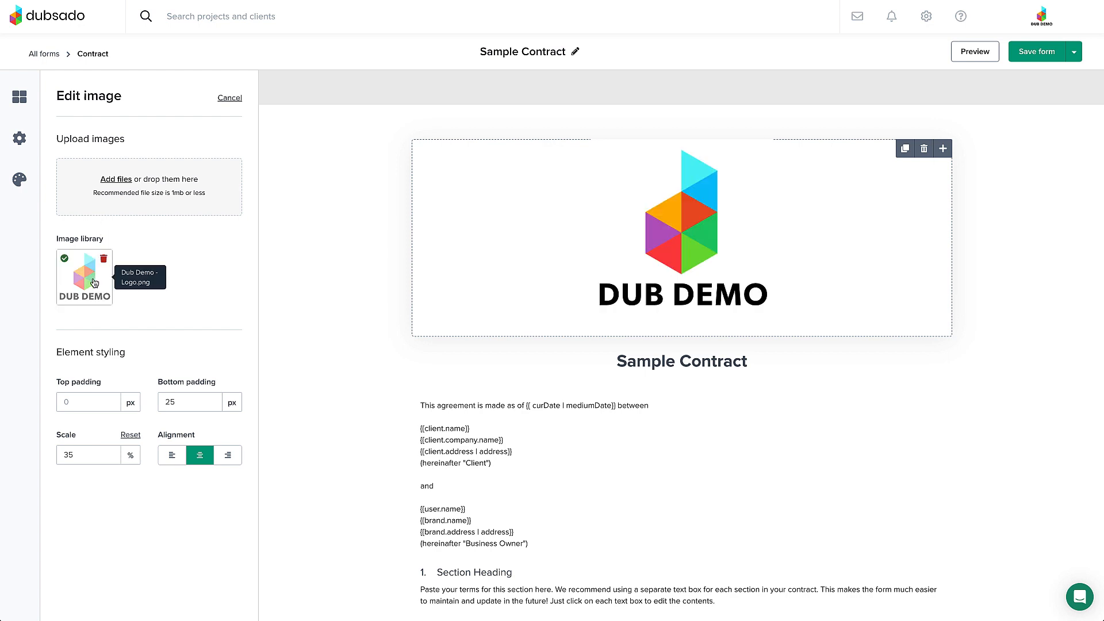
{"action": "mouse_move", "coordinate": [89, 347]}
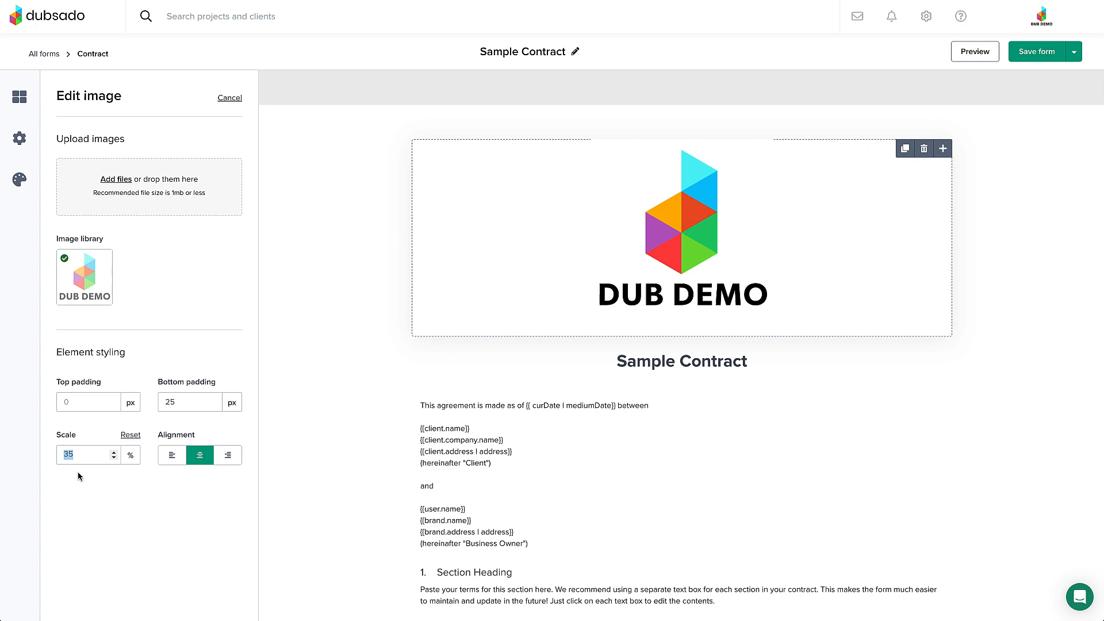
{"action": "type", "text": "25"}
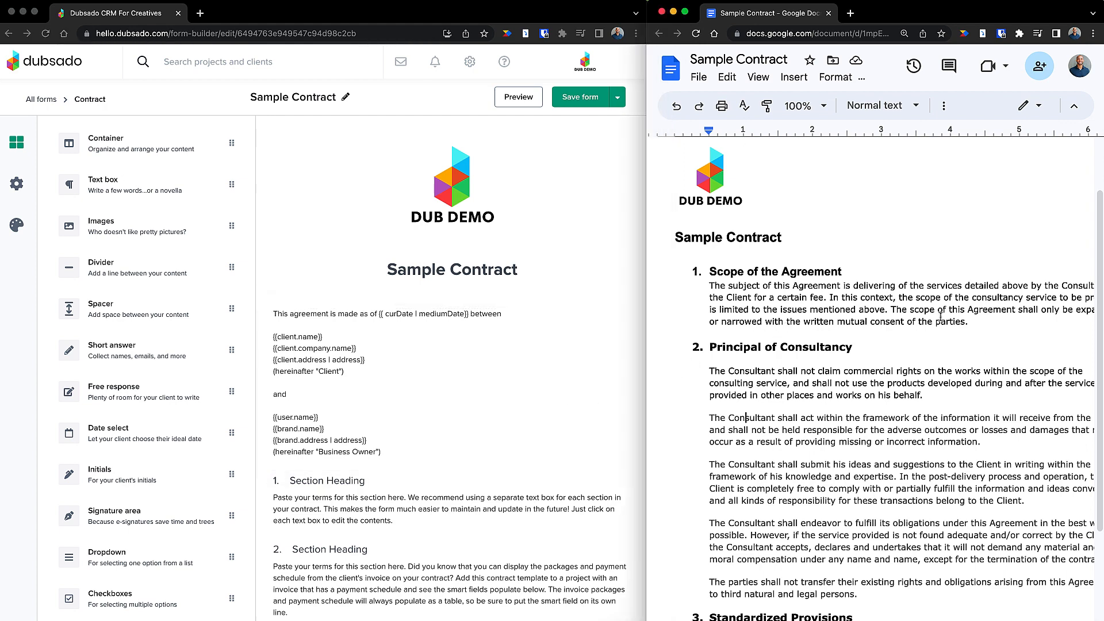
Paste the Scope of the Agreement paragraph from the Google Doc into section 1
{"action": "left_click_drag", "start_coordinate": [708, 285], "coordinate": [968, 321]}
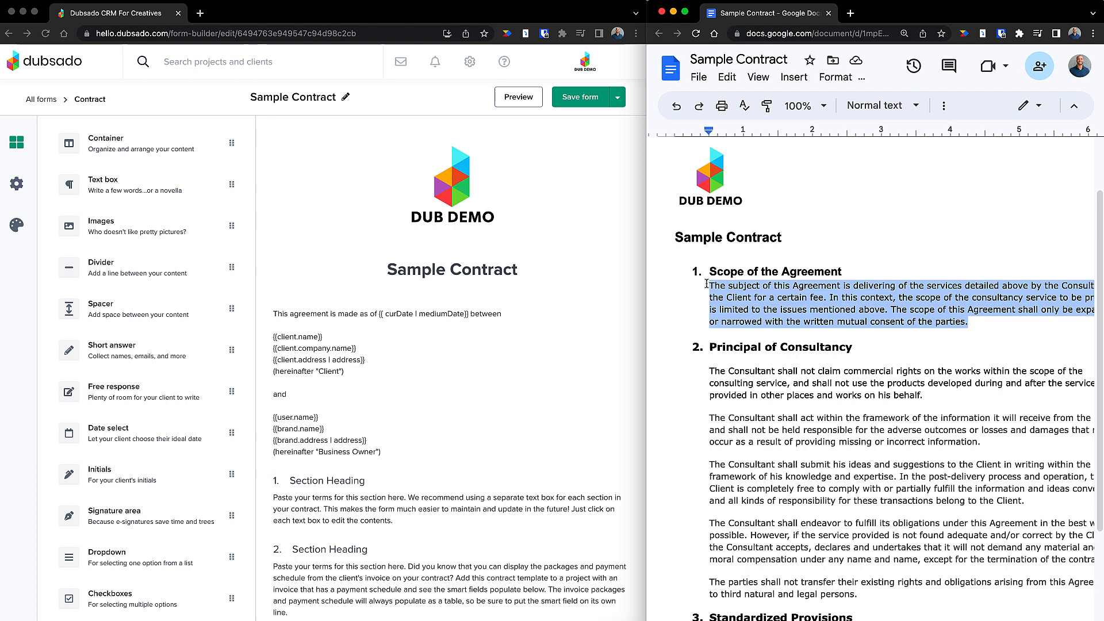
{"action": "scroll", "scroll_direction": "down", "scroll_amount": 3}
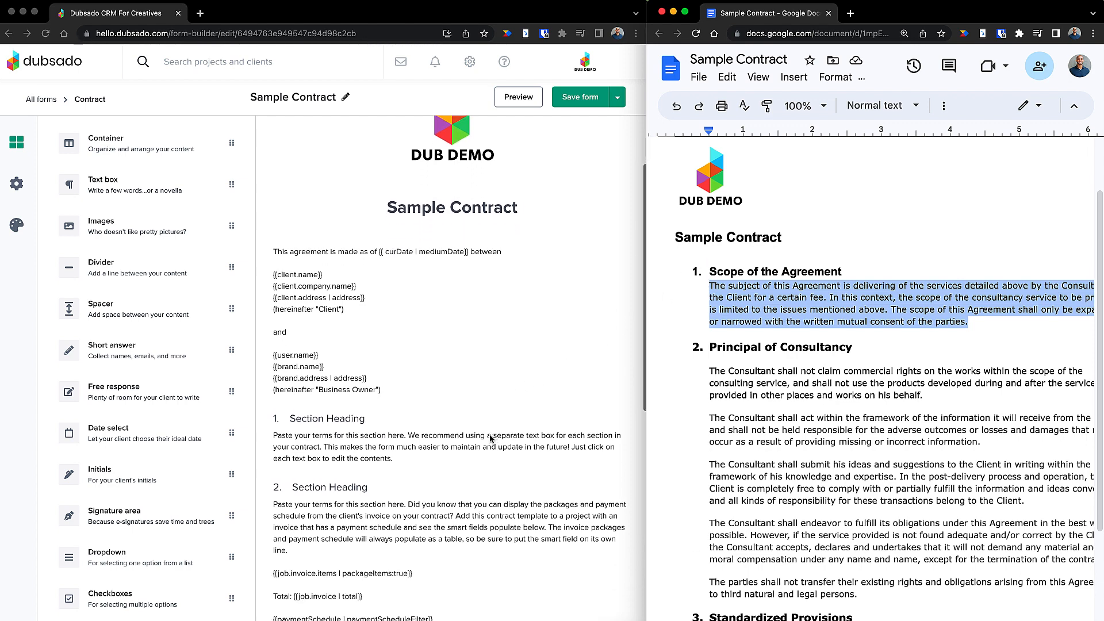
{"action": "left_click", "coordinate": [443, 451]}
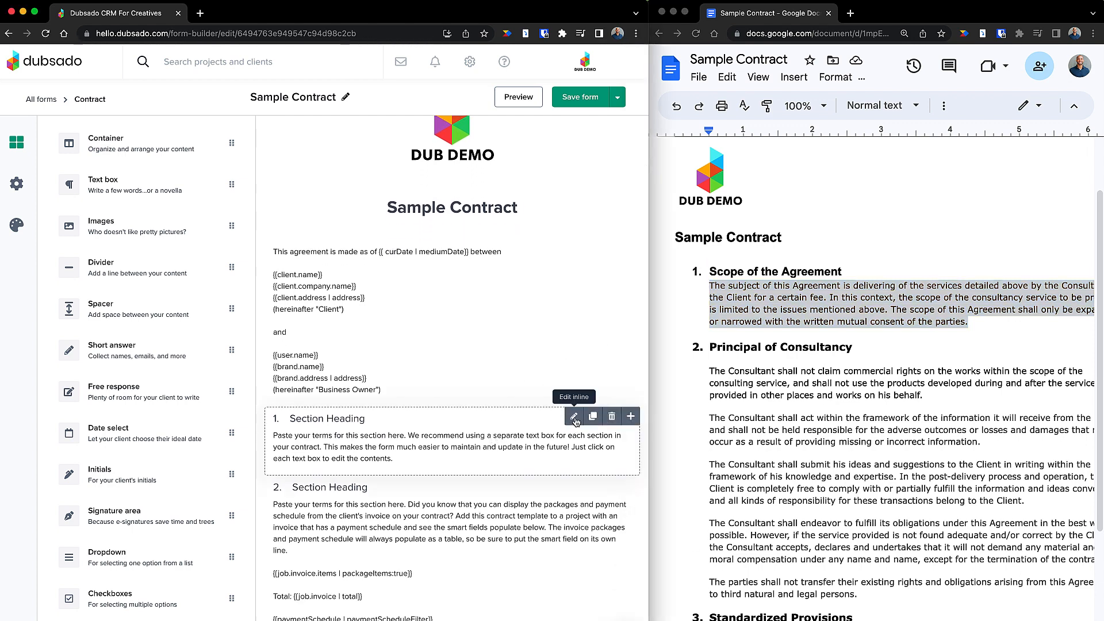
{"action": "left_click", "coordinate": [574, 416]}
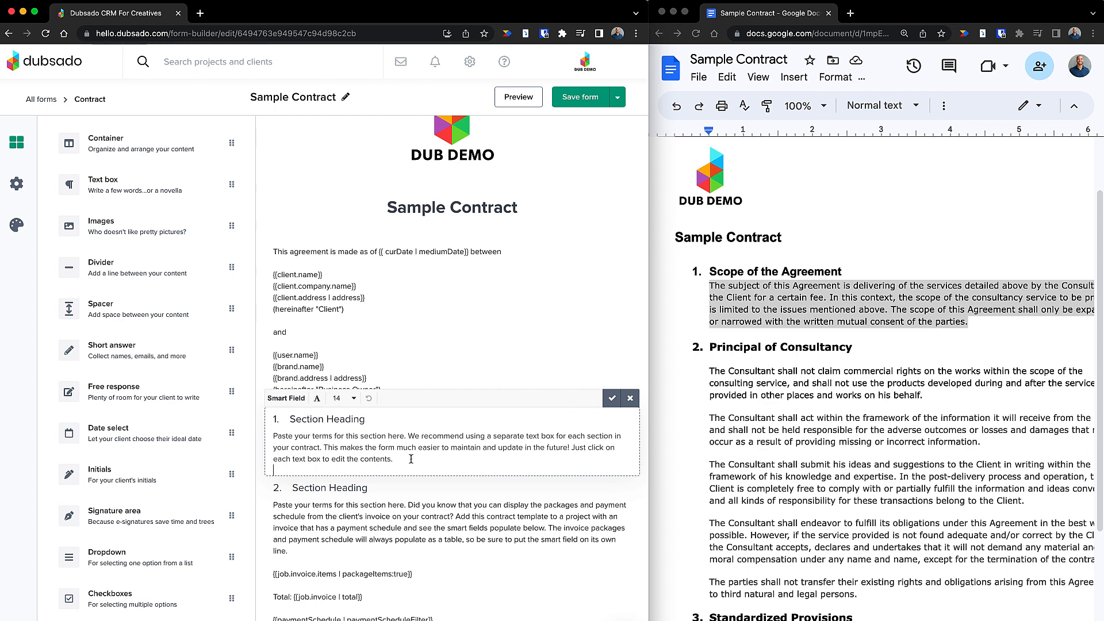
{"action": "left_click_drag", "start_coordinate": [274, 435], "coordinate": [394, 459]}
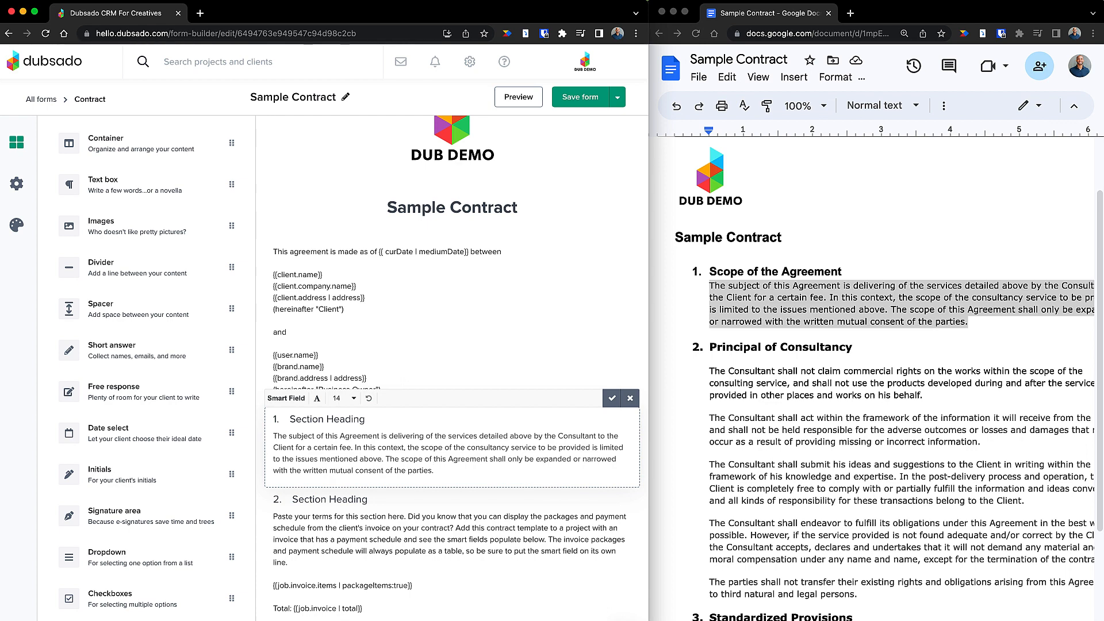
{"action": "mouse_move", "coordinate": [567, 408]}
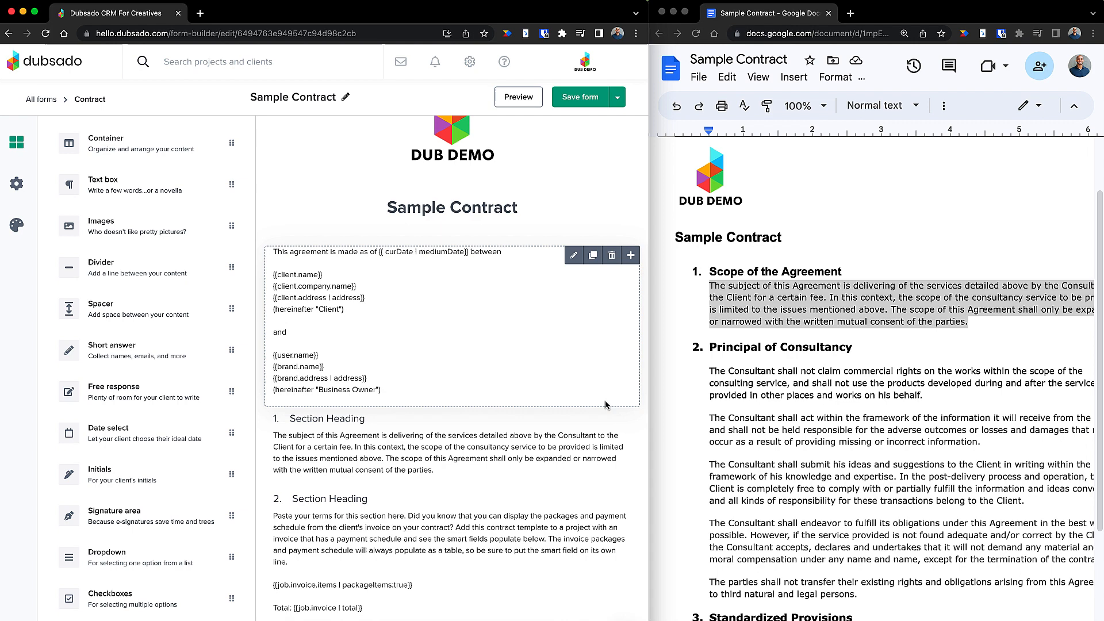
{"action": "mouse_move", "coordinate": [611, 407]}
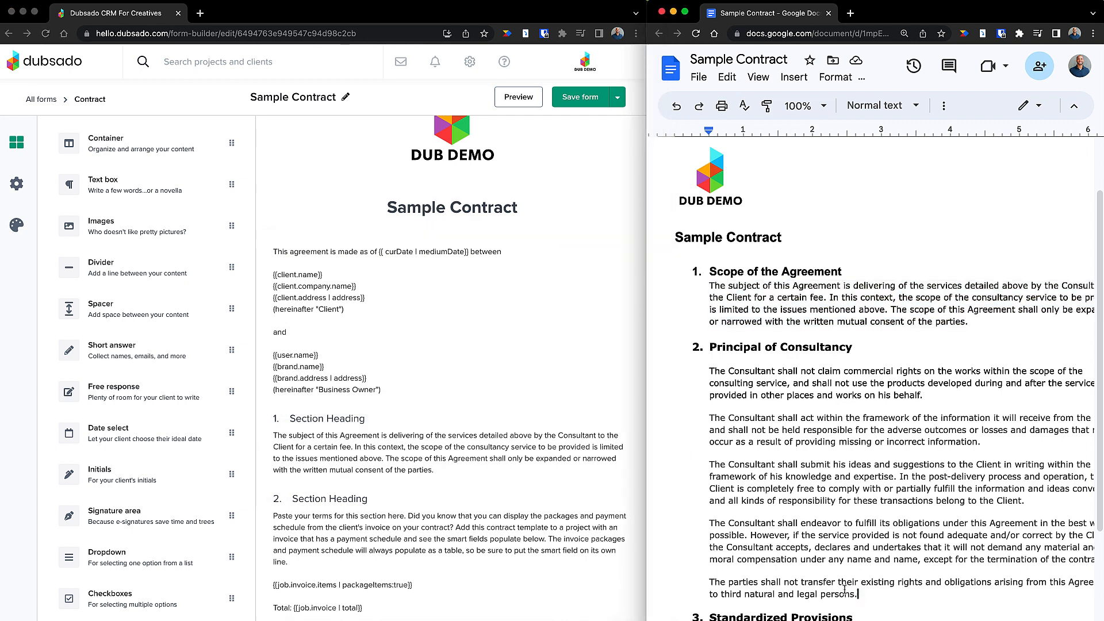
Copy the Principal of Consultancy paragraphs for the second contract section
{"action": "left_click_drag", "start_coordinate": [709, 370], "coordinate": [850, 593]}
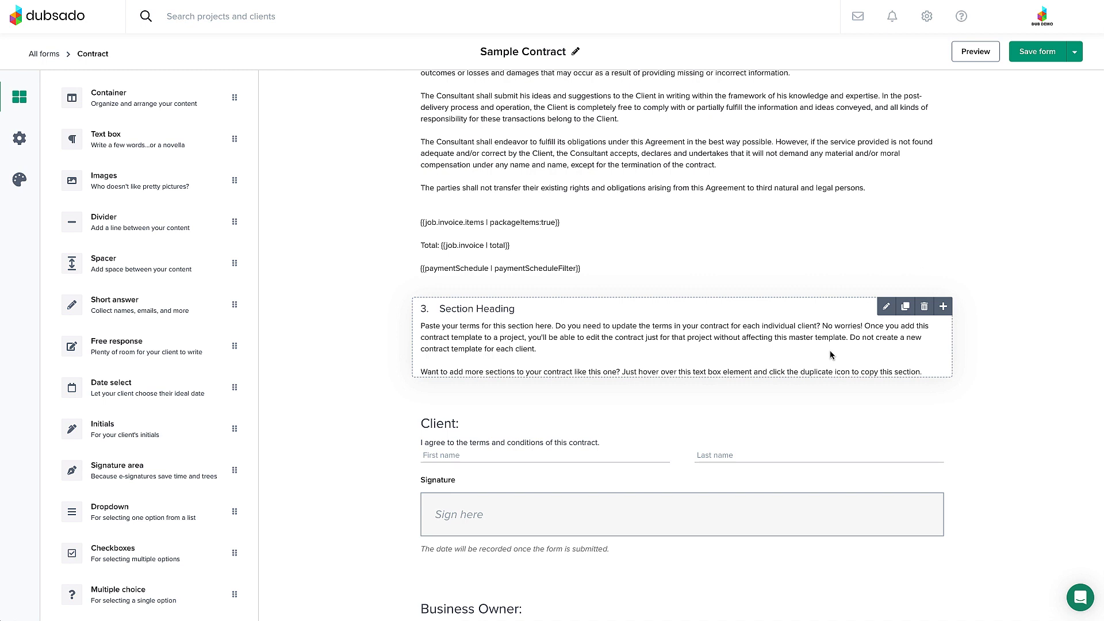
{"action": "mouse_move", "coordinate": [897, 313]}
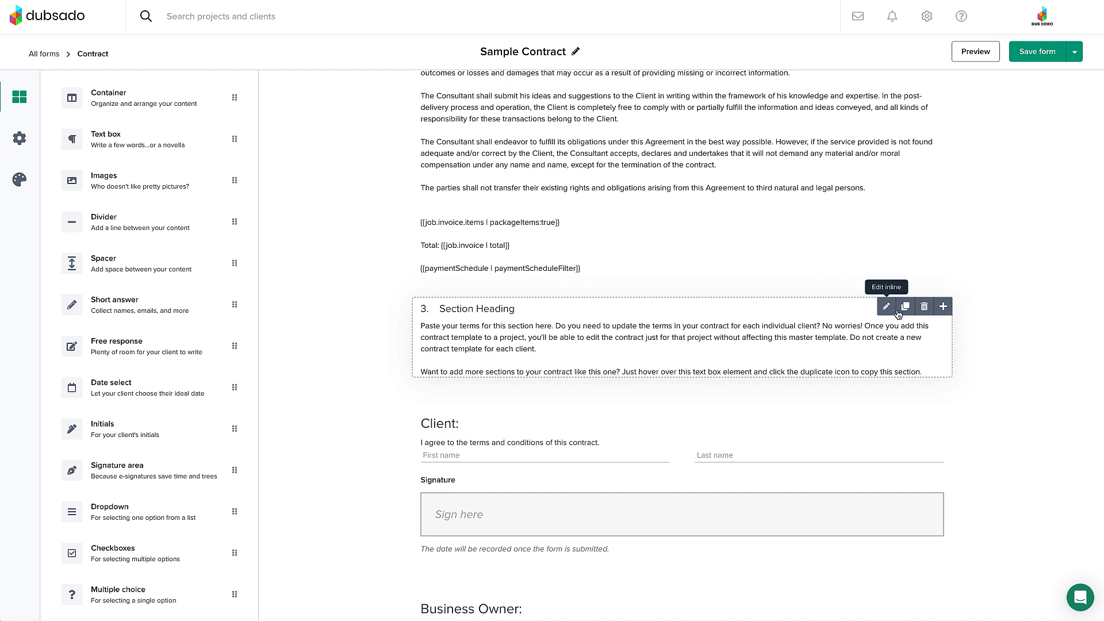
{"action": "mouse_move", "coordinate": [905, 306]}
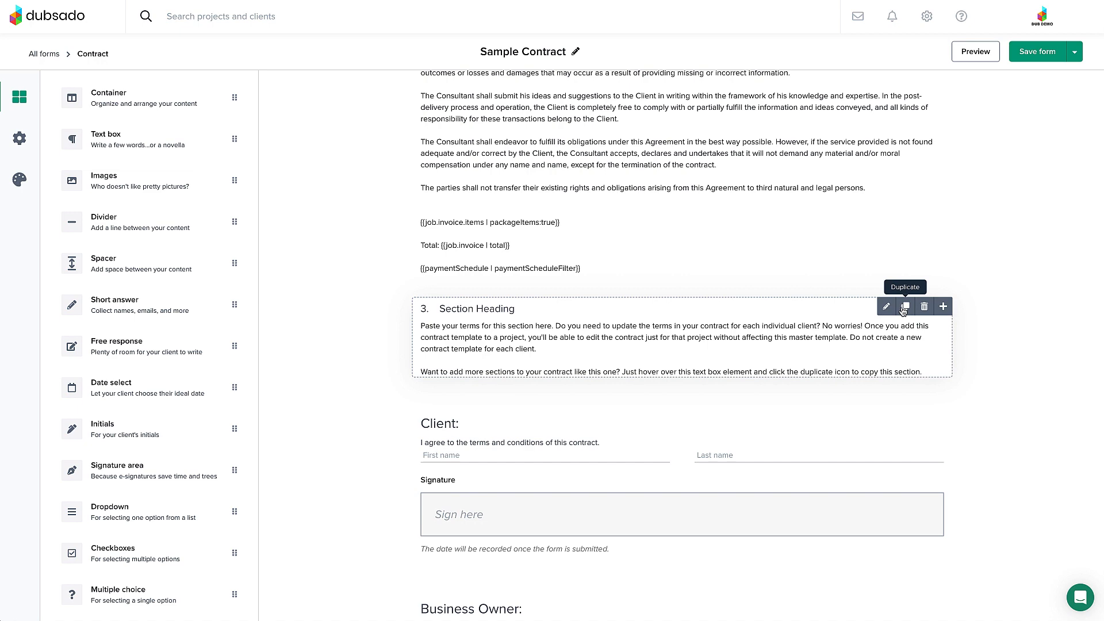
Duplicate section 3 for a refunds initials acknowledgment and preview the contract on a project
{"action": "left_click", "coordinate": [905, 306]}
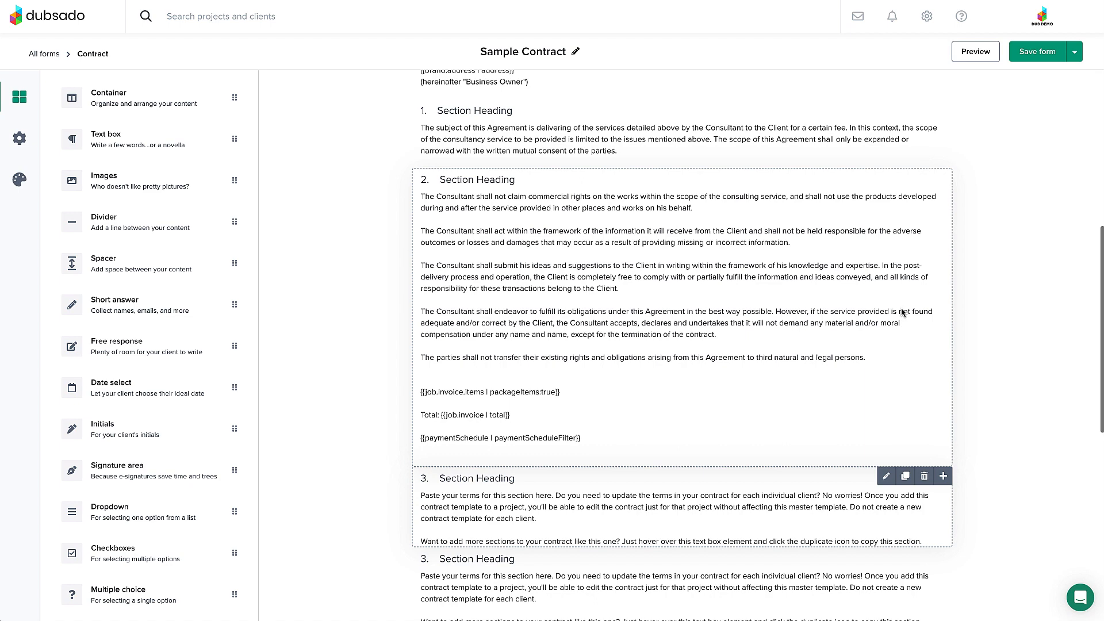
{"action": "scroll", "scroll_direction": "up", "scroll_amount": 3}
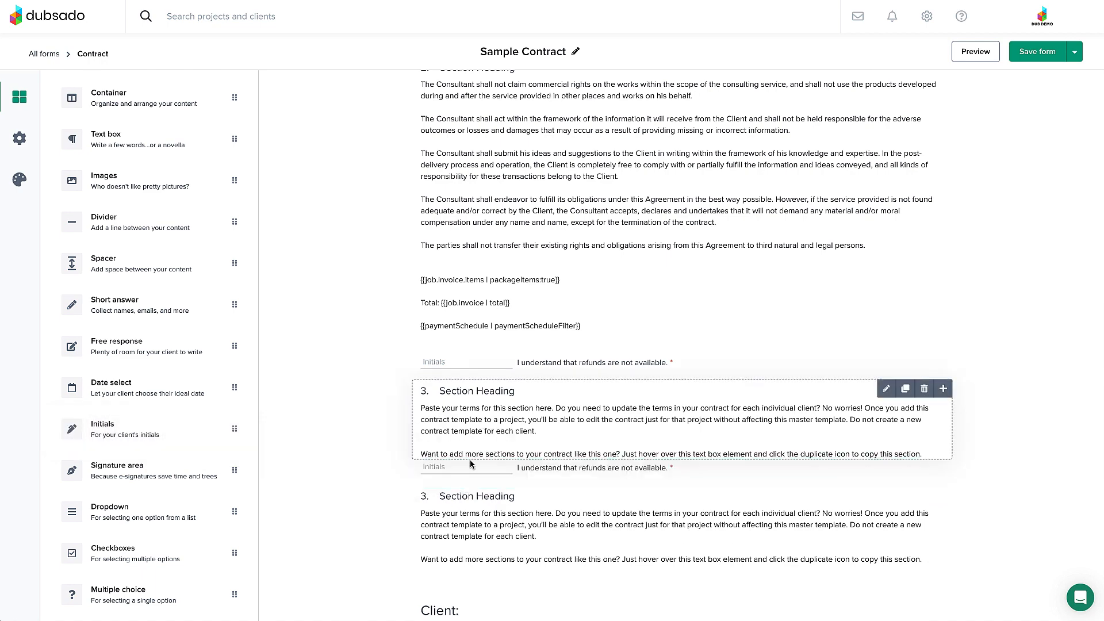
{"action": "left_click", "coordinate": [975, 51]}
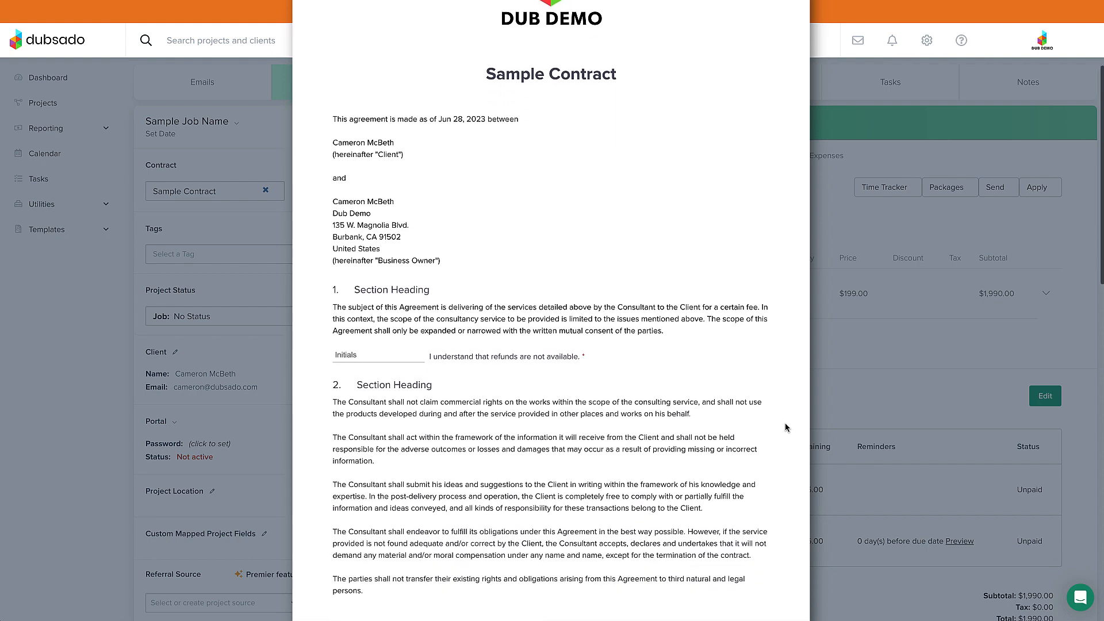
{"action": "scroll", "scroll_direction": "down", "scroll_amount": 3}
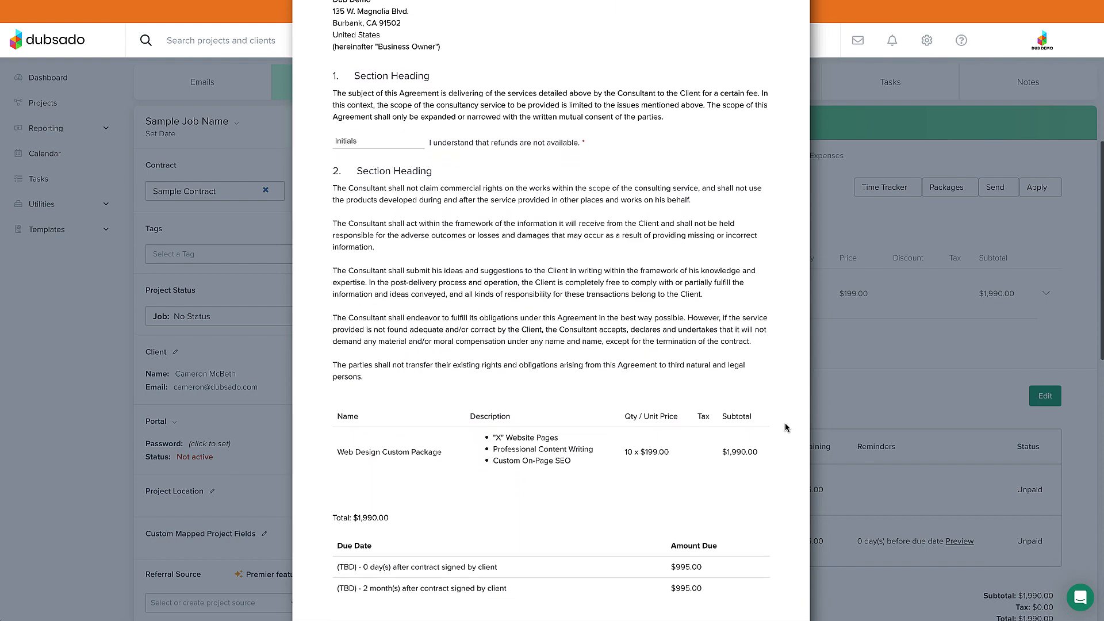
{"action": "scroll", "scroll_direction": "down", "scroll_amount": 3}
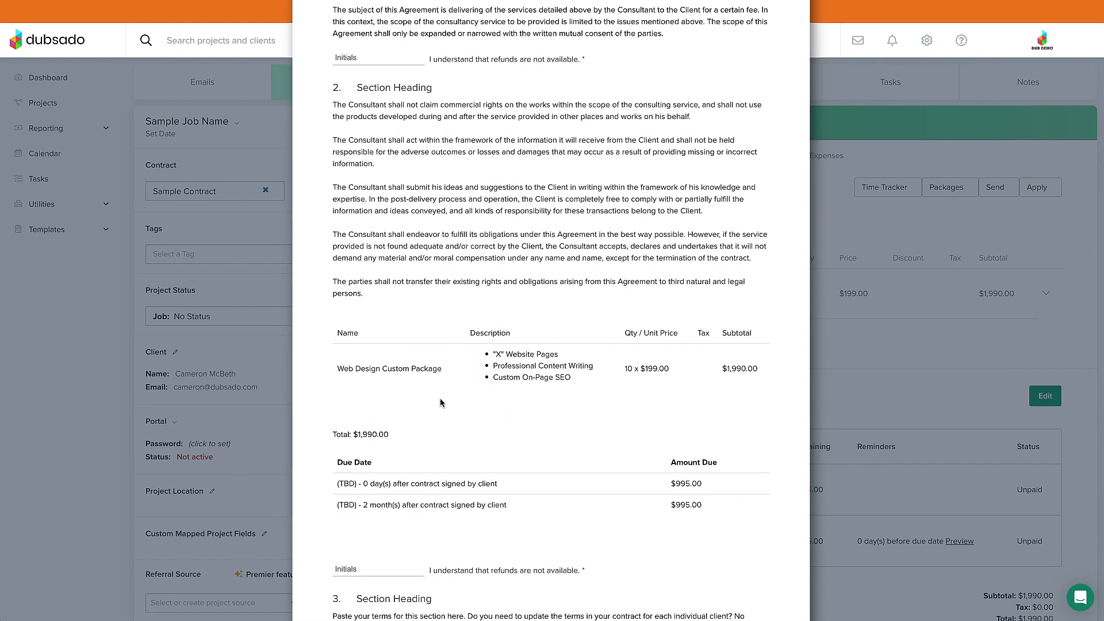
{"action": "mouse_move", "coordinate": [547, 361]}
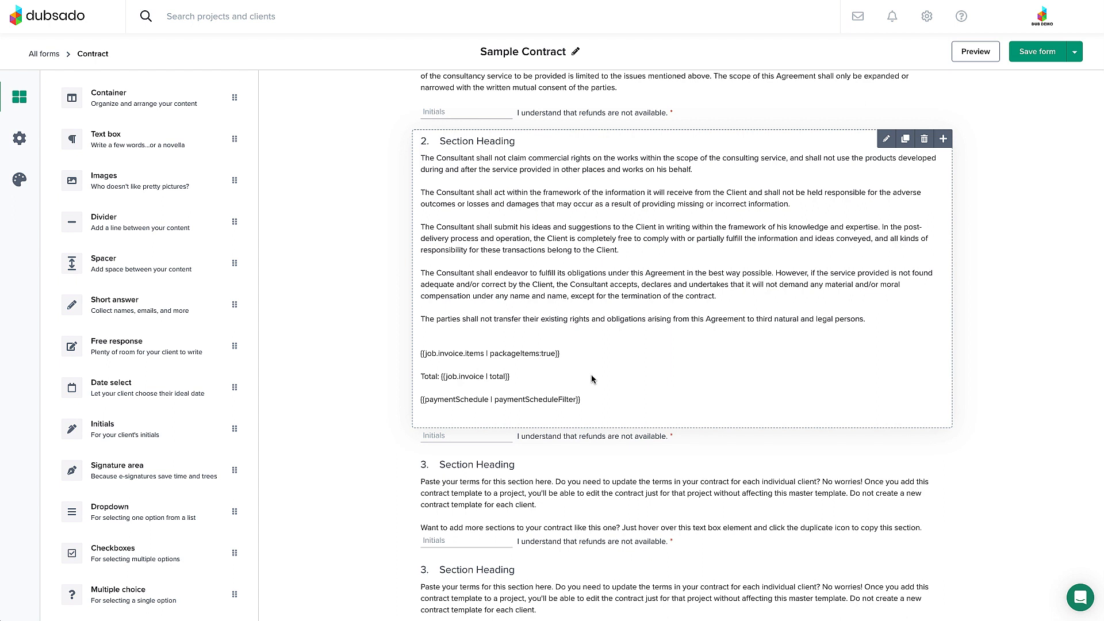
{"action": "mouse_move", "coordinate": [643, 340]}
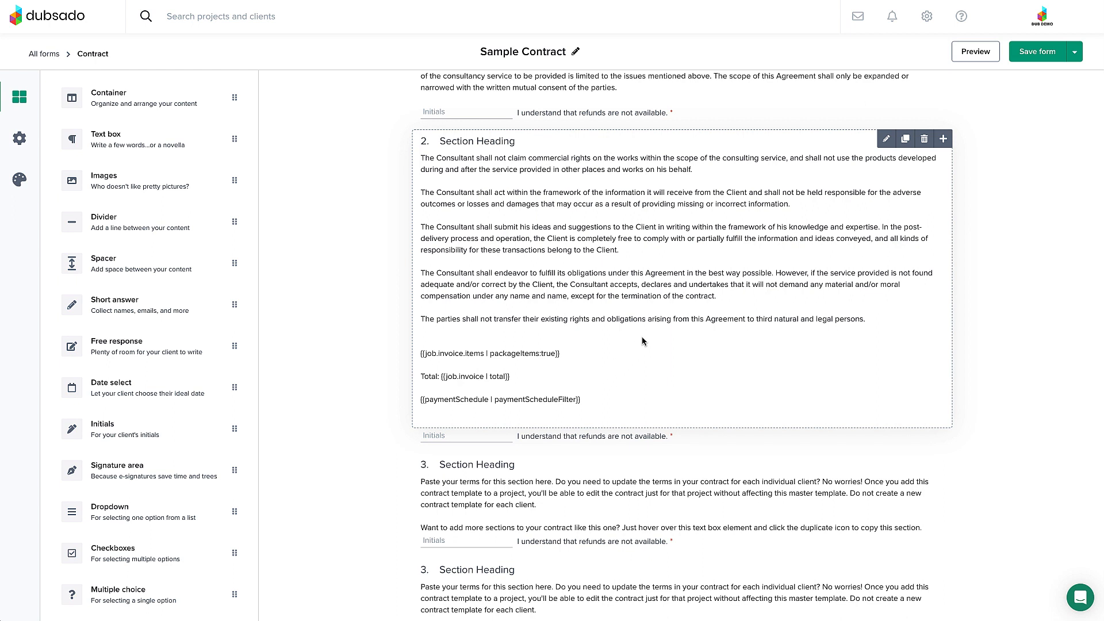
{"action": "mouse_move", "coordinate": [885, 139]}
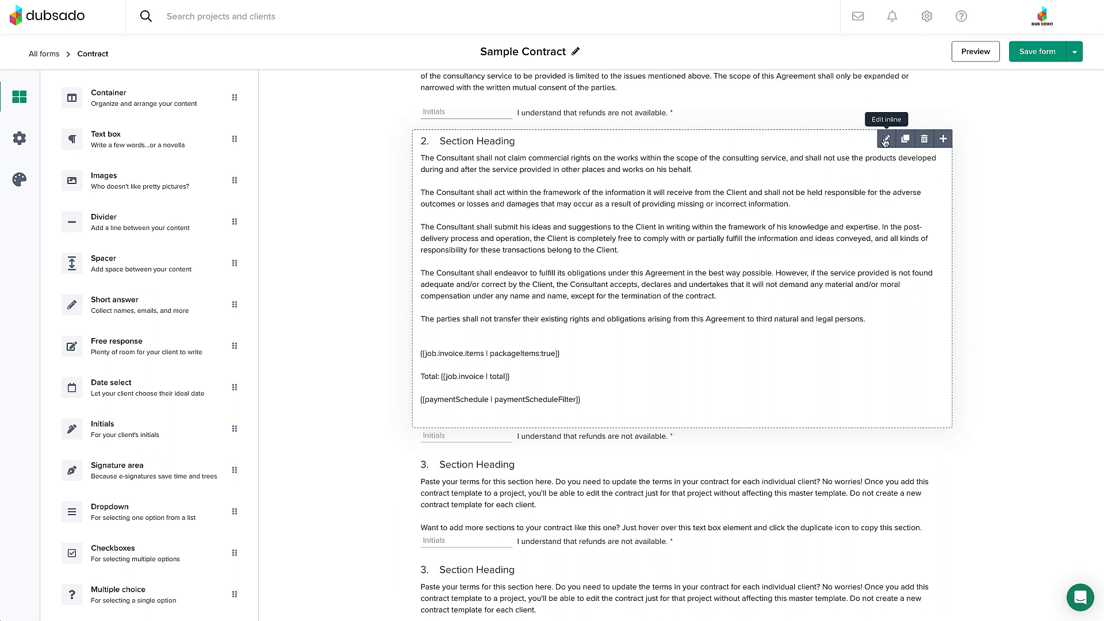
Edit section 2 inline and list the smart field categories from the text toolbar
{"action": "left_click", "coordinate": [885, 138]}
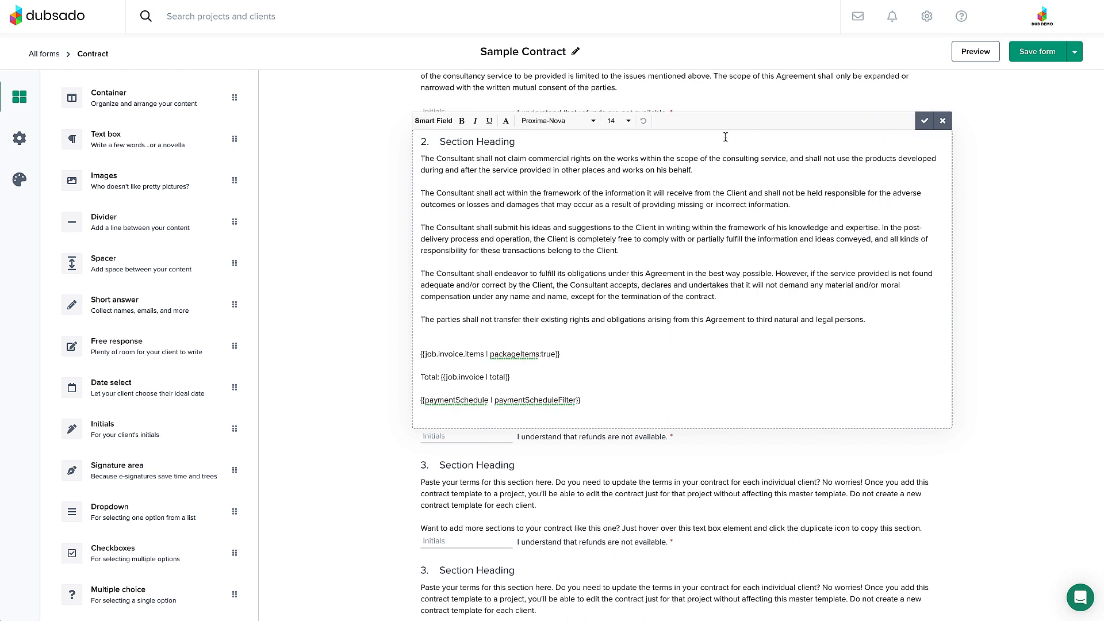
{"action": "mouse_move", "coordinate": [448, 124]}
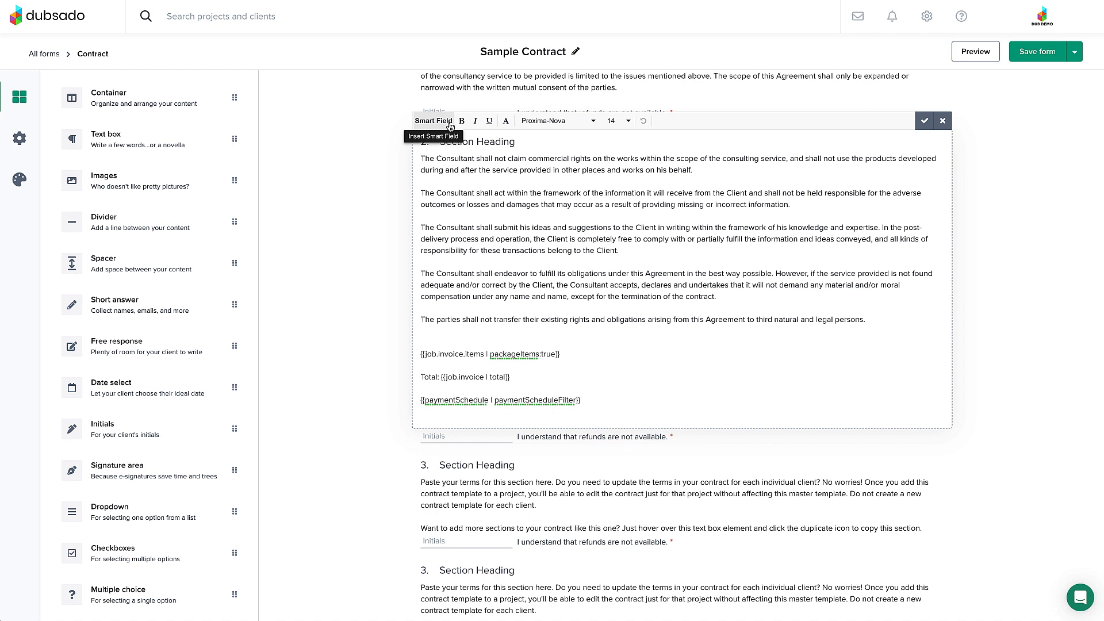
{"action": "left_click", "coordinate": [432, 120]}
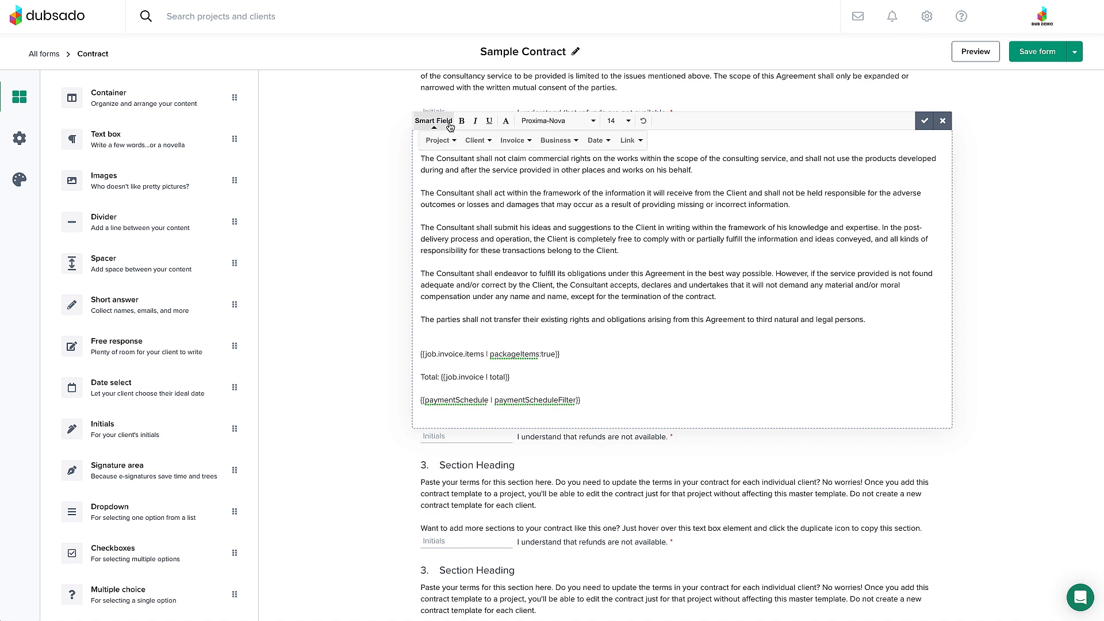
{"action": "left_click", "coordinate": [513, 140]}
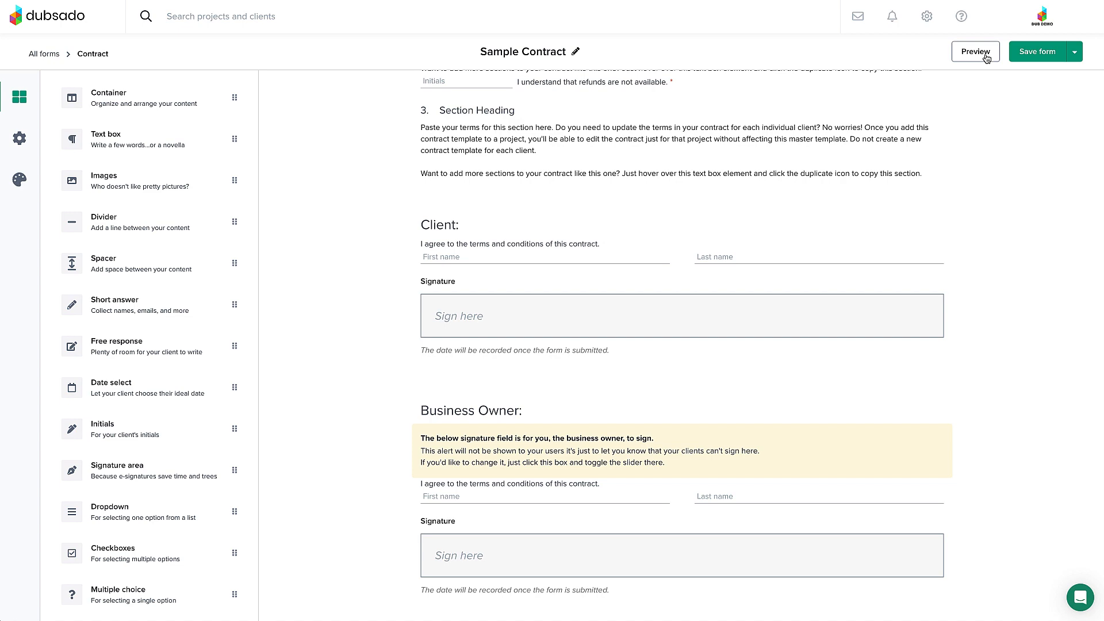
Preview the Sample Contract as a client and save the form
{"action": "left_click", "coordinate": [975, 52]}
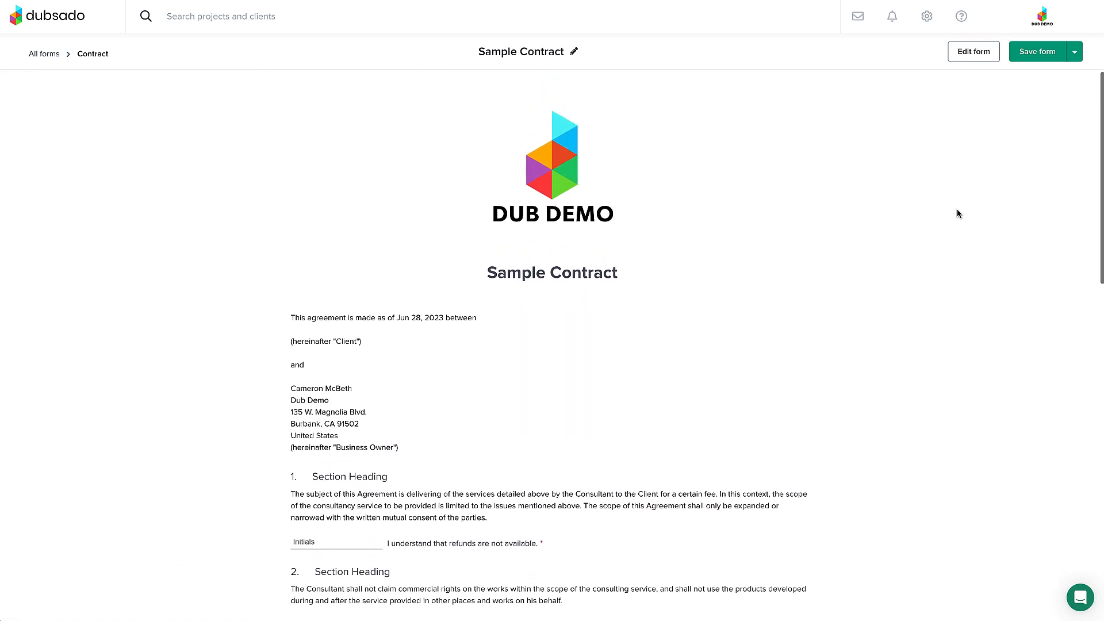
{"action": "left_click", "coordinate": [1037, 52]}
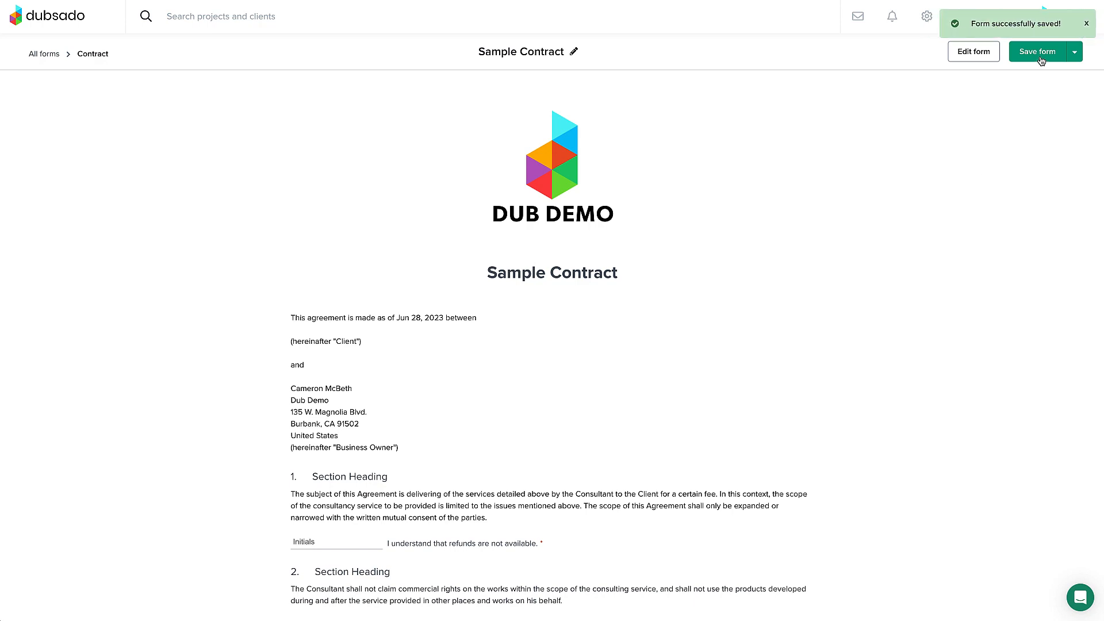